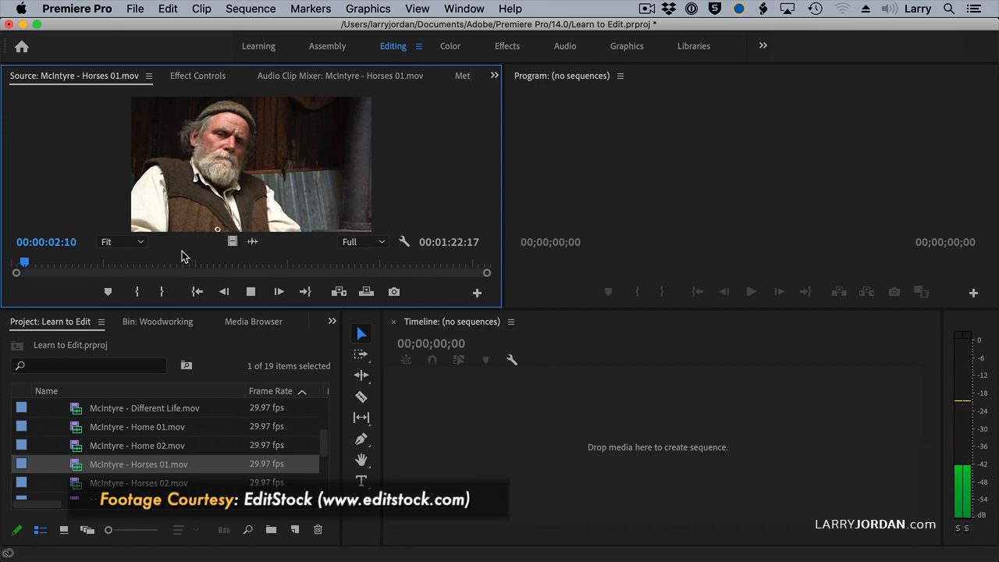
Play the interview clip in the Source monitor twice, stopping playback each time
click(250, 292)
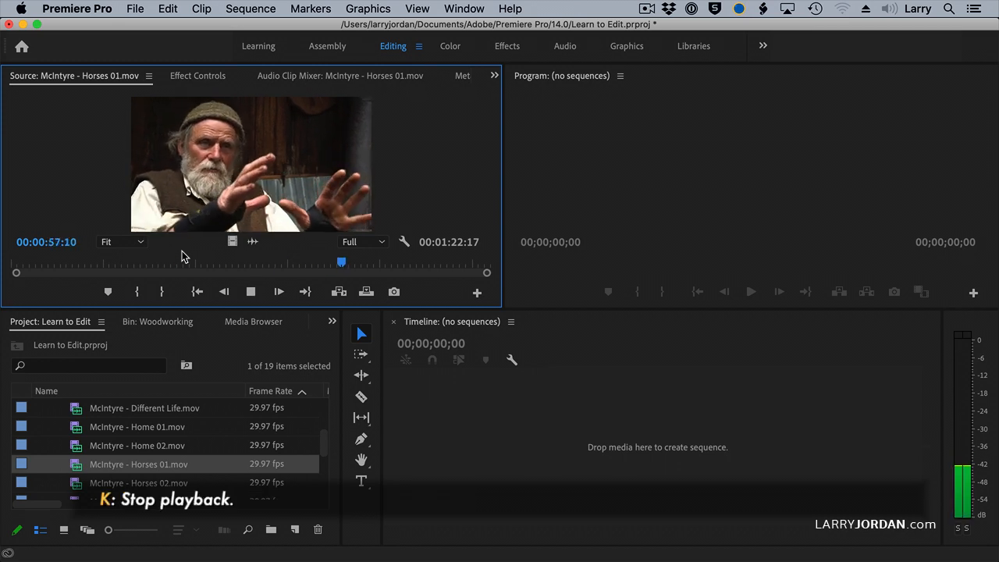
key(j)
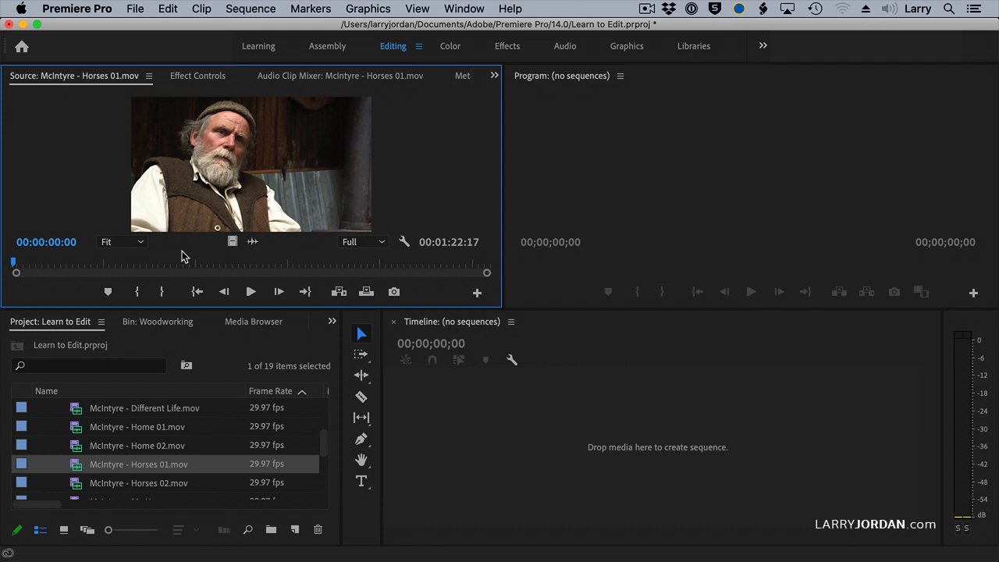
click(250, 292)
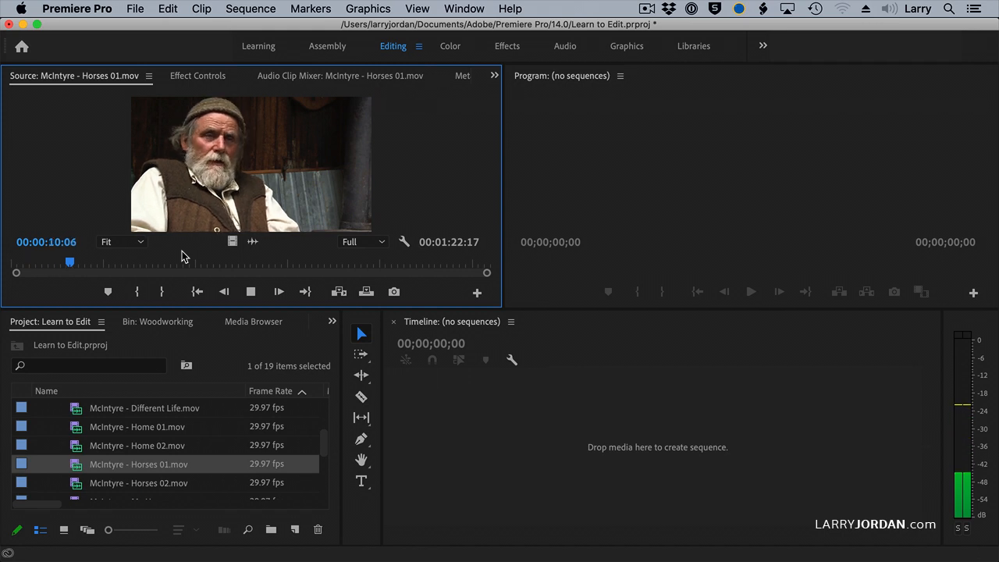
key(l)
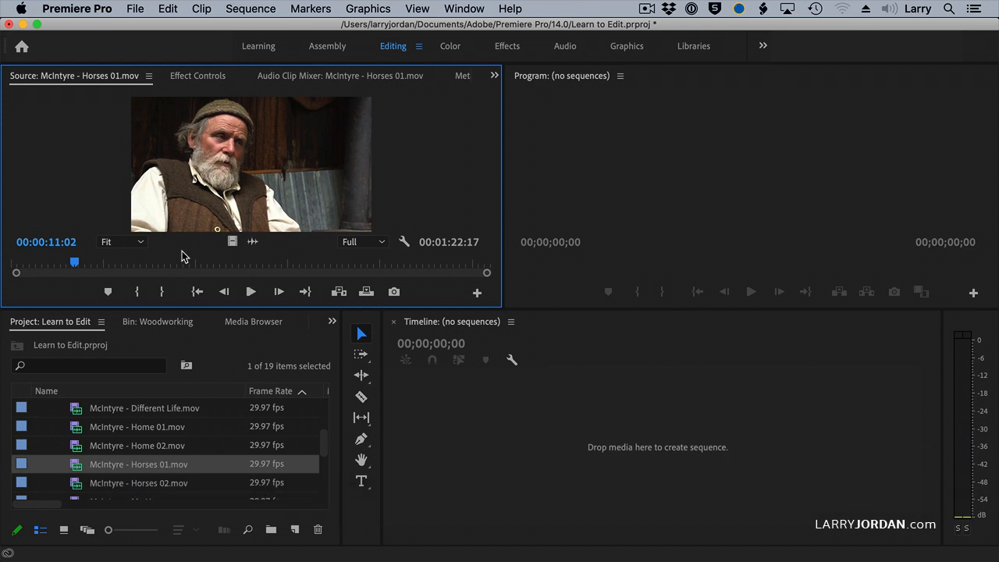
Scrub the playhead to where the horses walk toward camera and settle on the starting frame
drag(75, 262, 300, 262)
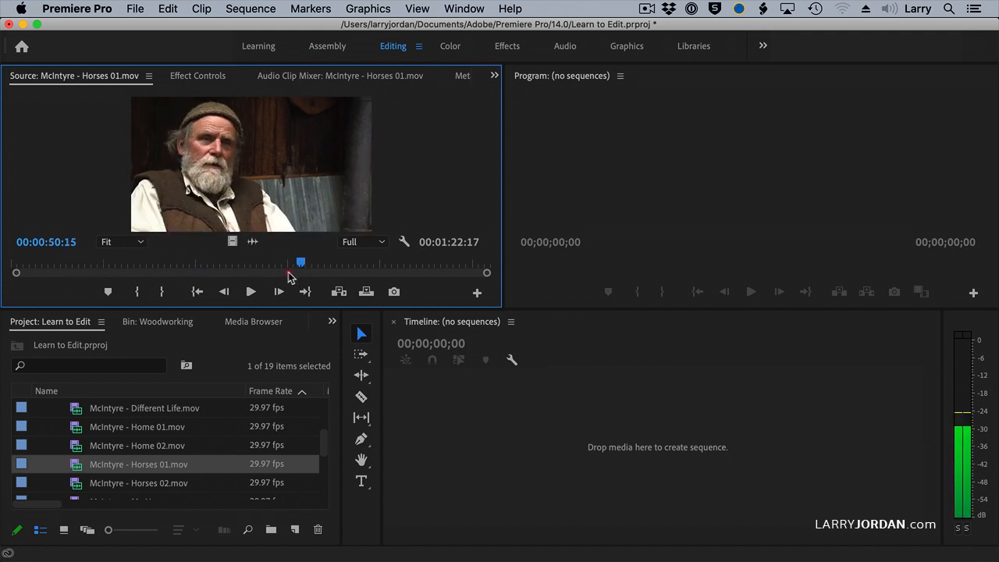
drag(300, 262, 179, 263)
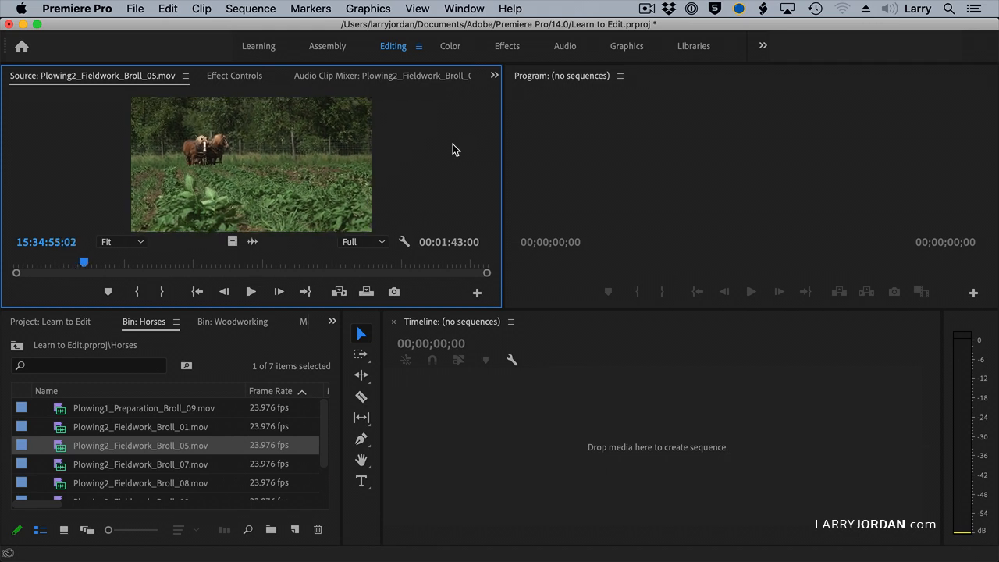
mouse_move(150, 272)
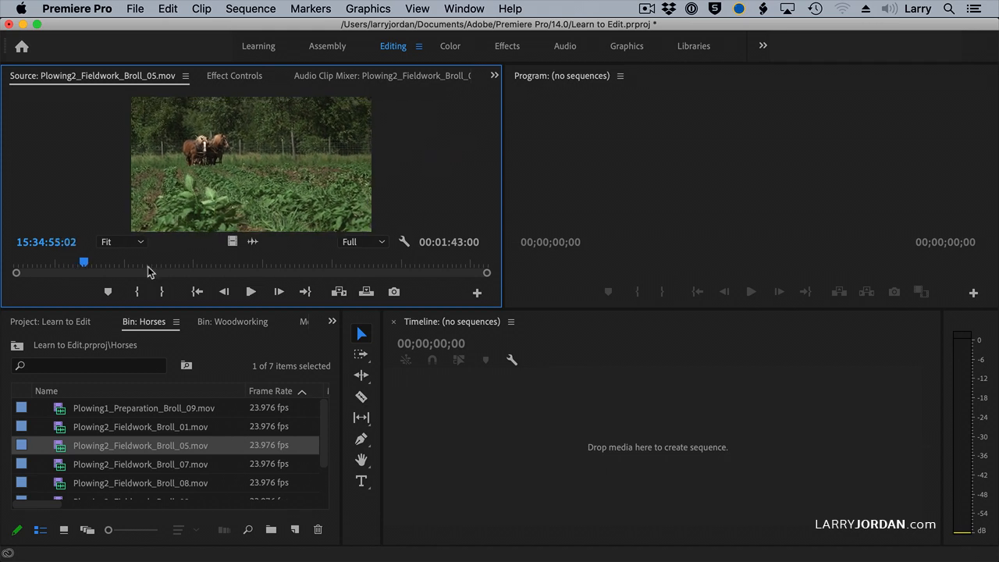
drag(85, 263, 184, 262)
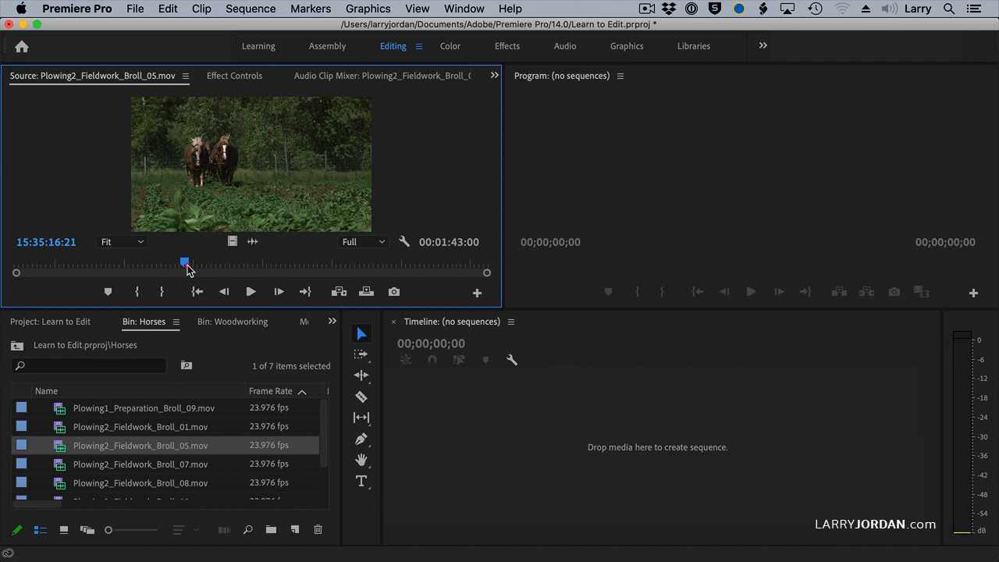
drag(184, 262, 181, 262)
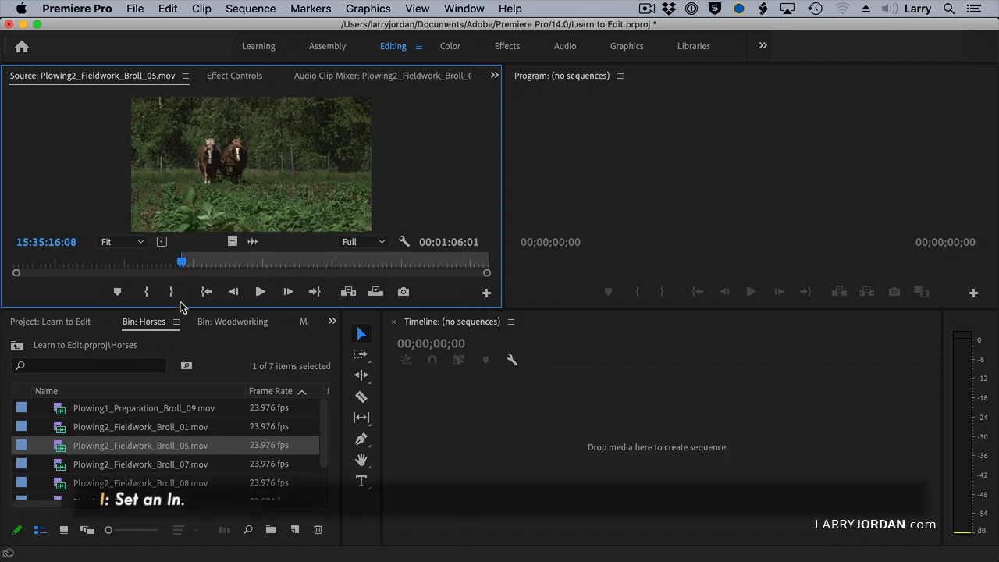
Scrub forward to find the shot's ending frame and preview frames beyond it
drag(181, 263, 144, 262)
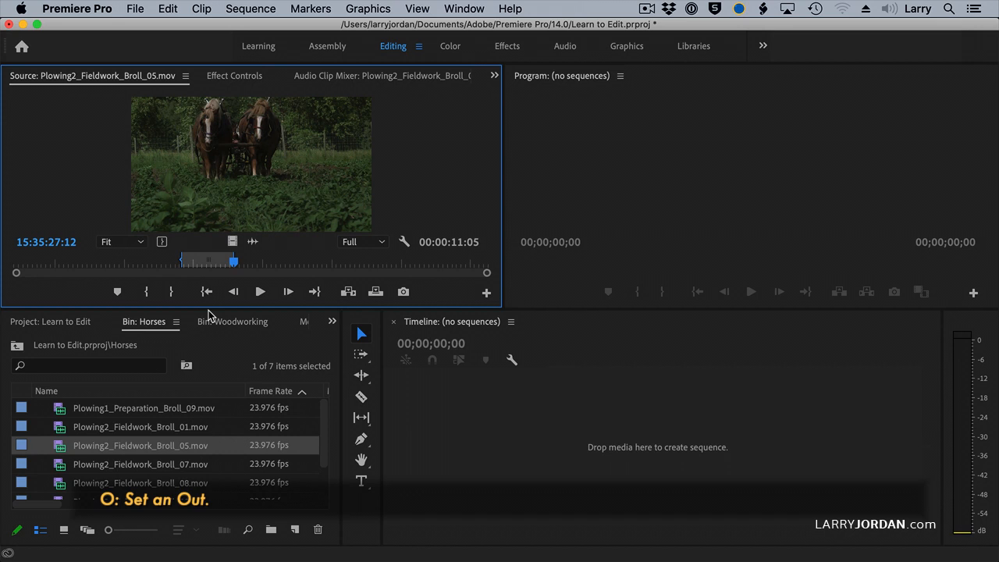
drag(233, 262, 278, 262)
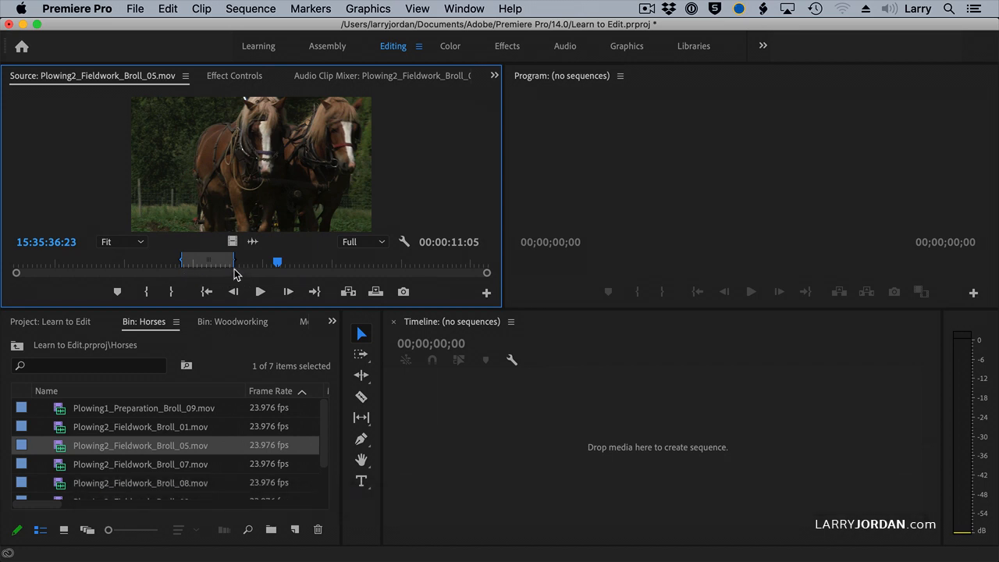
mouse_move(174, 264)
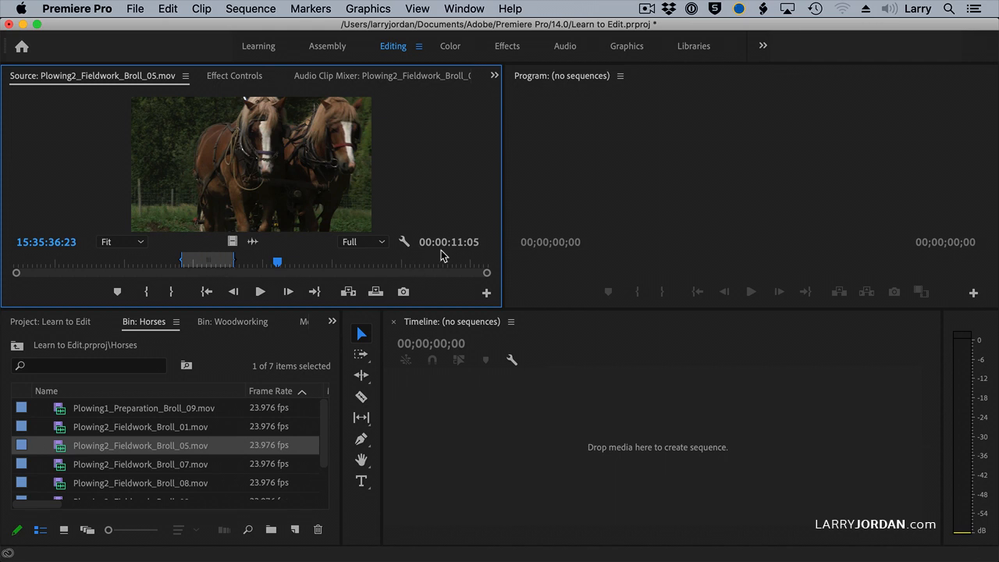
mouse_move(459, 256)
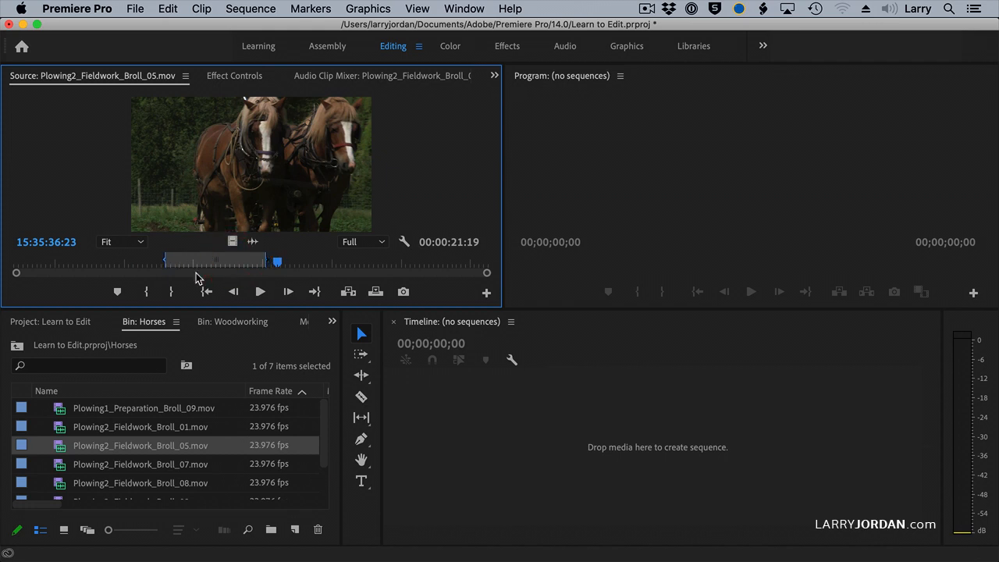
Scrub to choose new start and end frames giving a 00:00:16:15 shot and check its end
drag(278, 263, 164, 263)
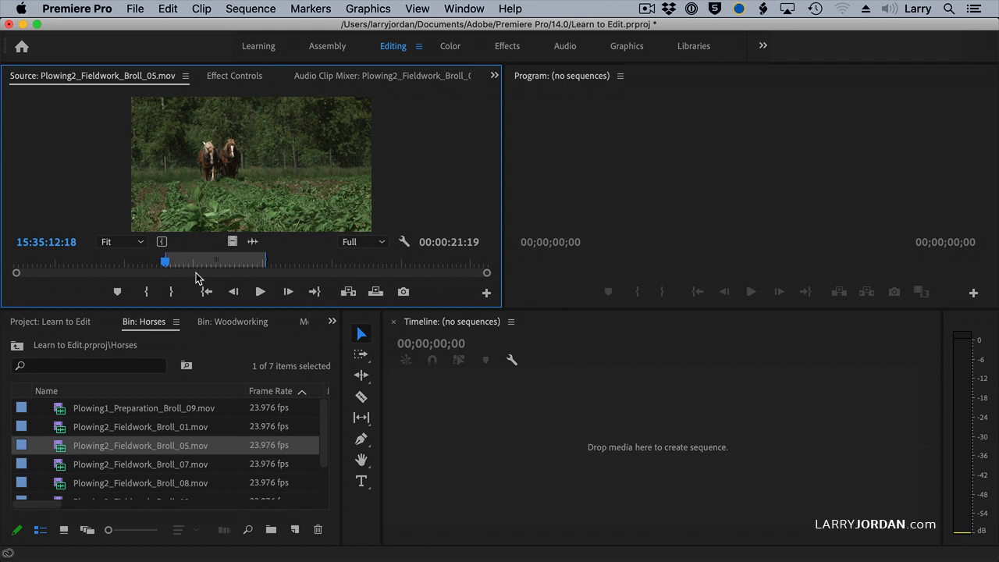
drag(164, 262, 266, 262)
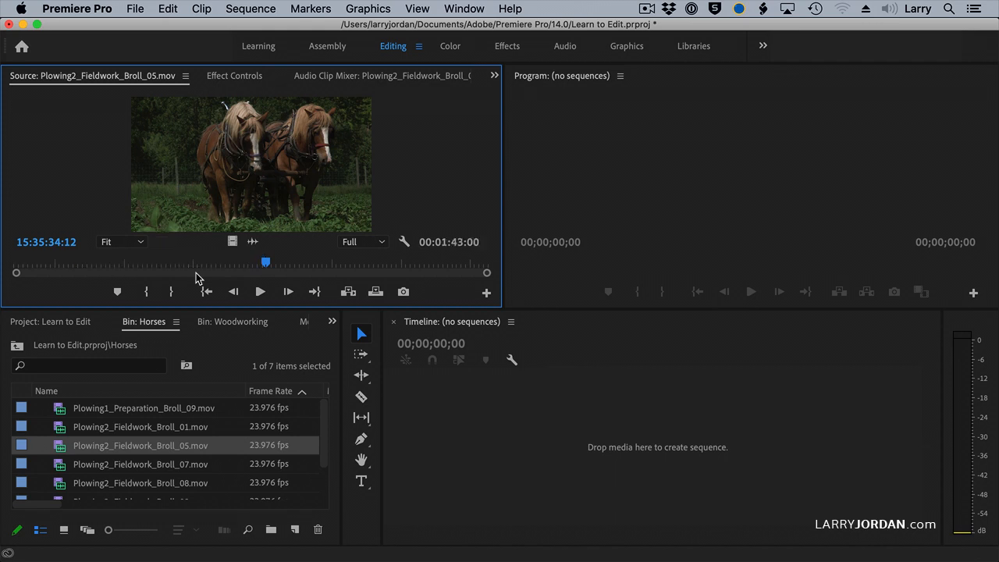
drag(266, 263, 175, 263)
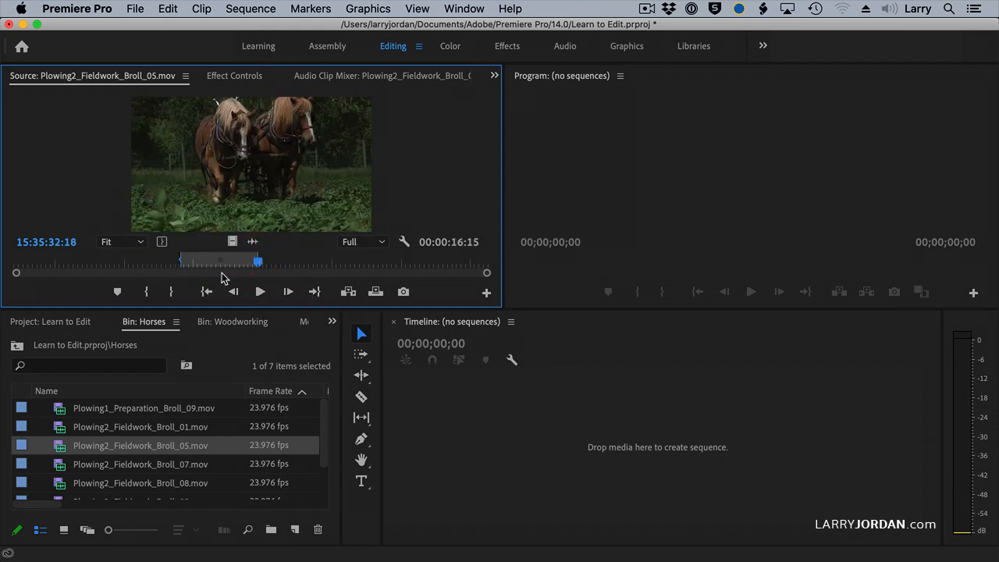
mouse_move(206, 215)
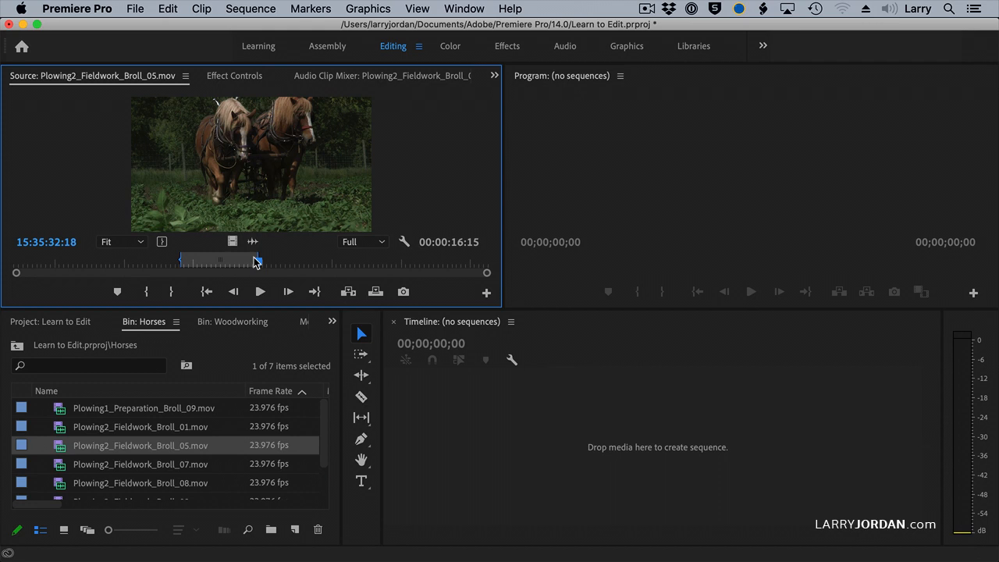
drag(256, 259, 222, 259)
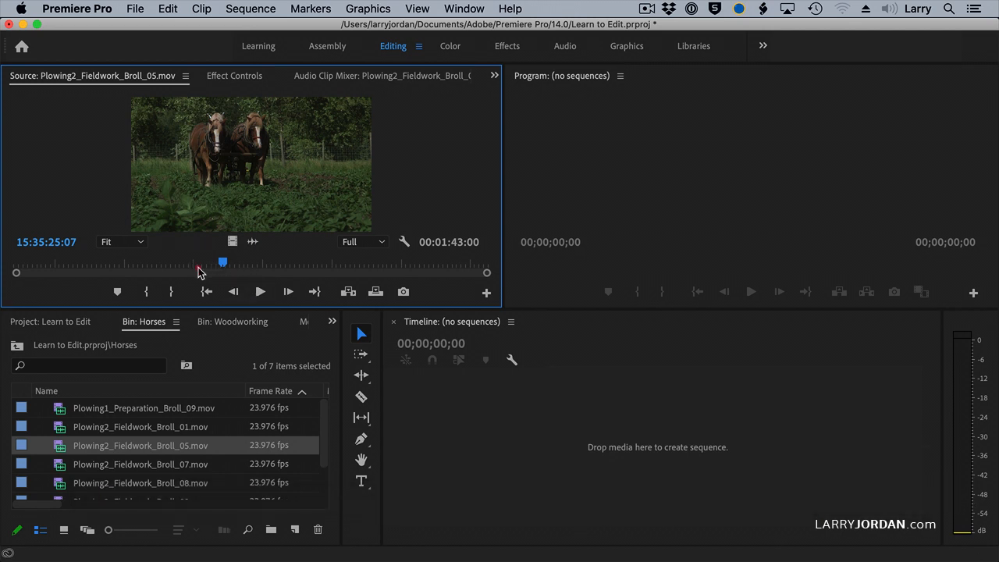
Scrub the clip to locate the horses shot and adjust its 00:00:16:02 range boundaries
drag(222, 262, 175, 263)
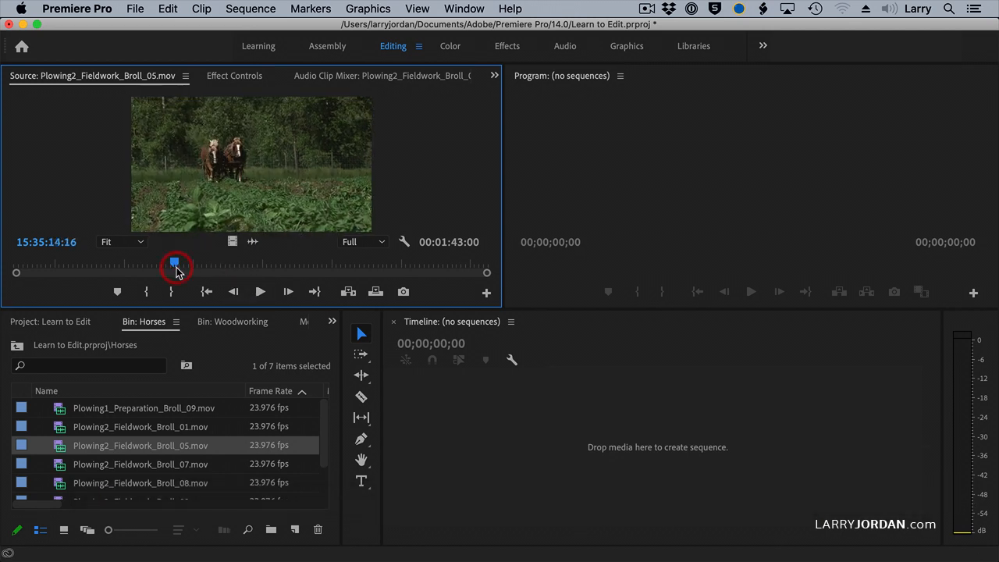
drag(175, 262, 243, 262)
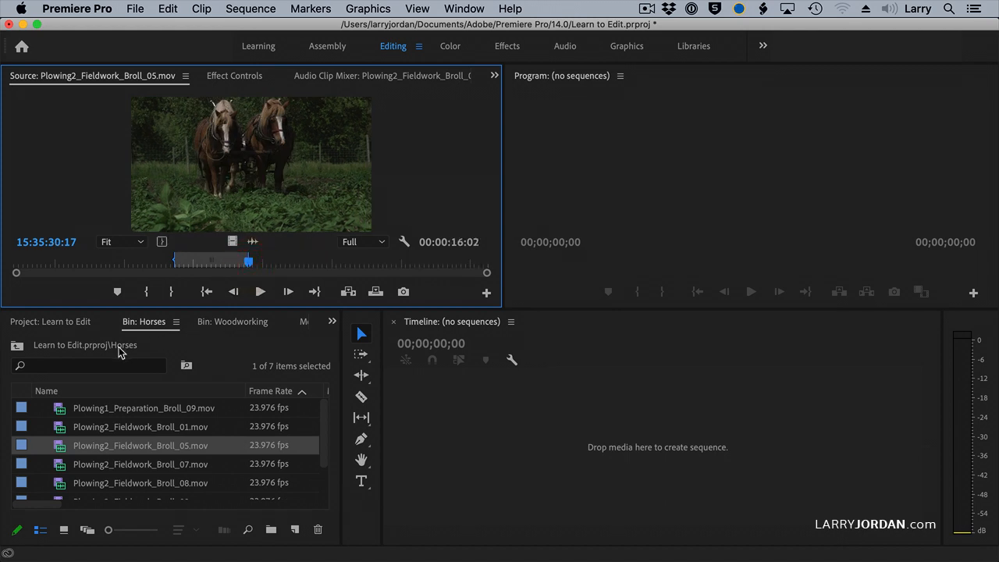
mouse_move(25, 253)
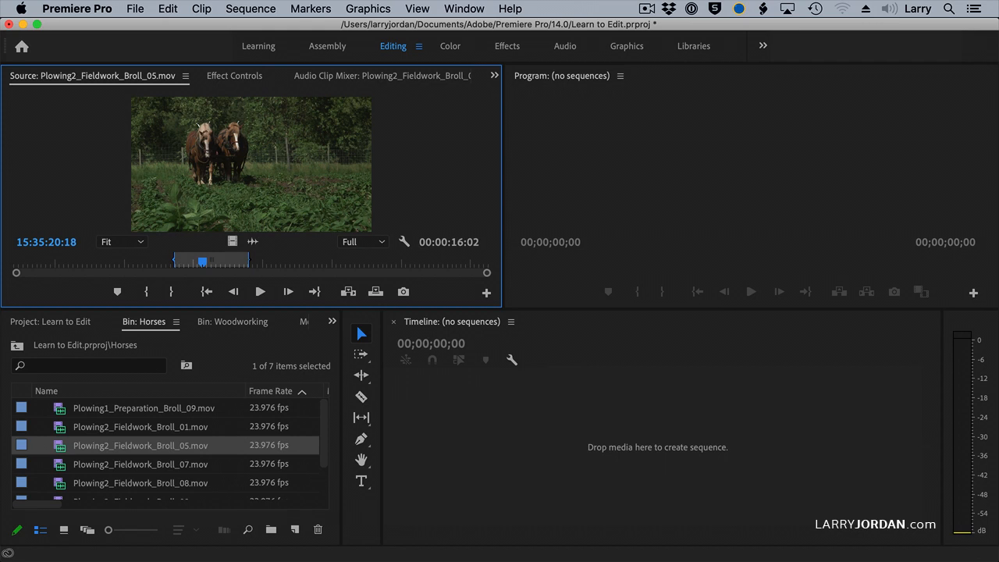
mouse_move(406, 157)
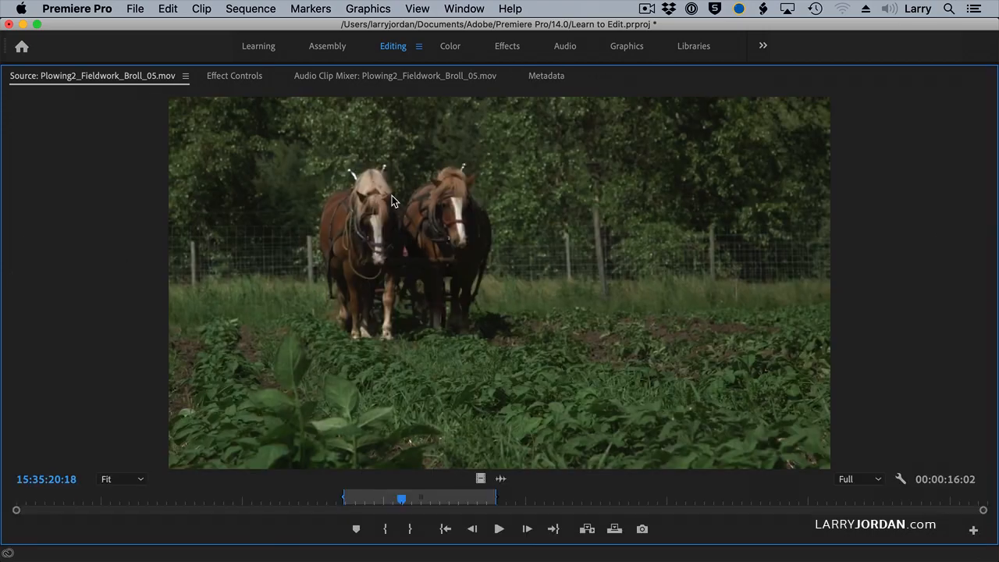
drag(403, 500, 500, 499)
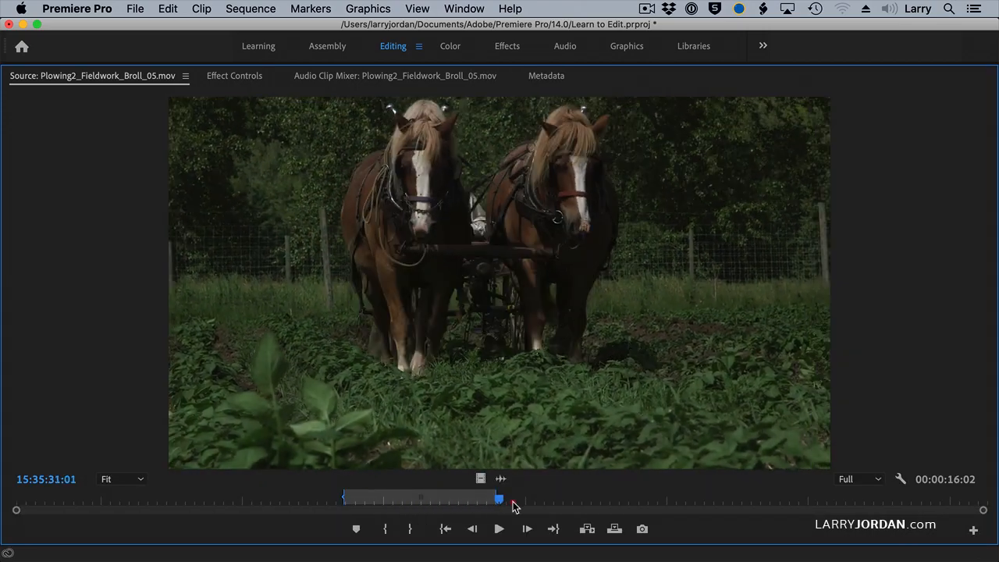
drag(499, 500, 342, 500)
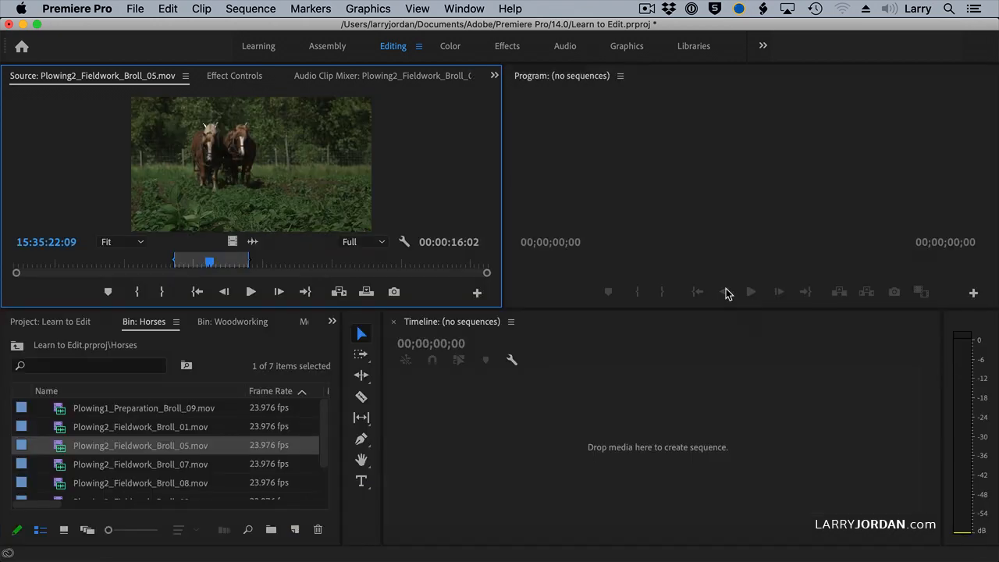
mouse_move(689, 337)
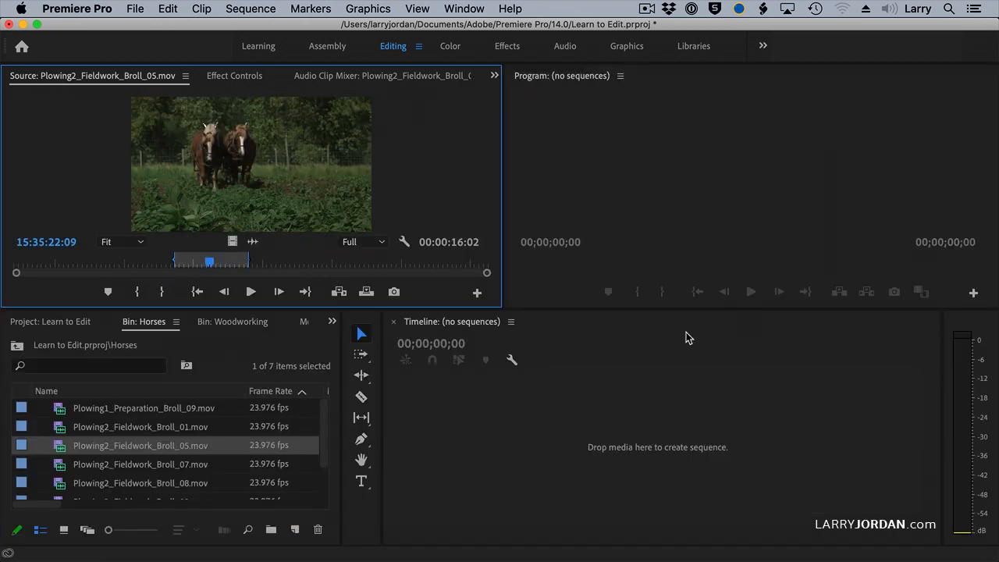
mouse_move(244, 178)
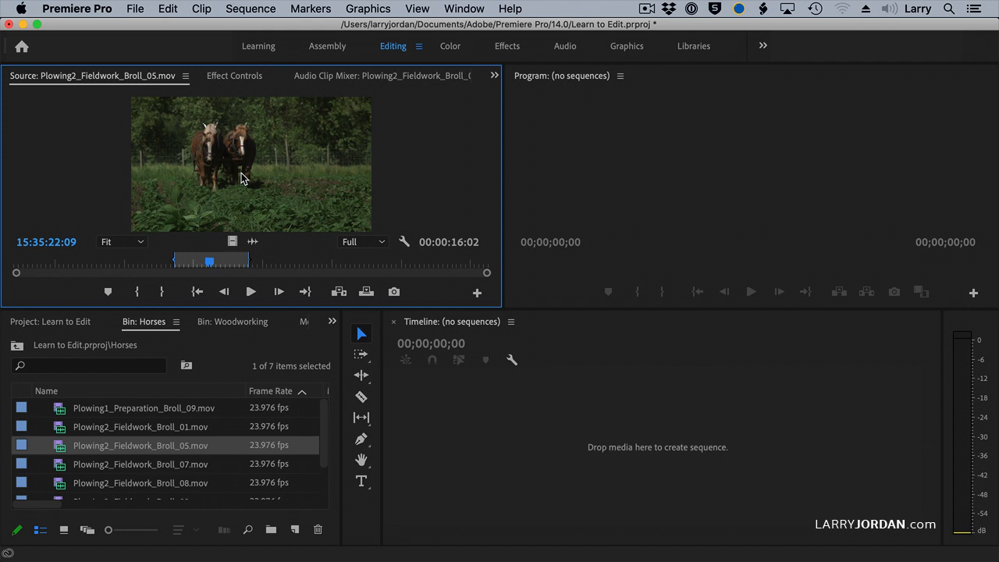
click(134, 10)
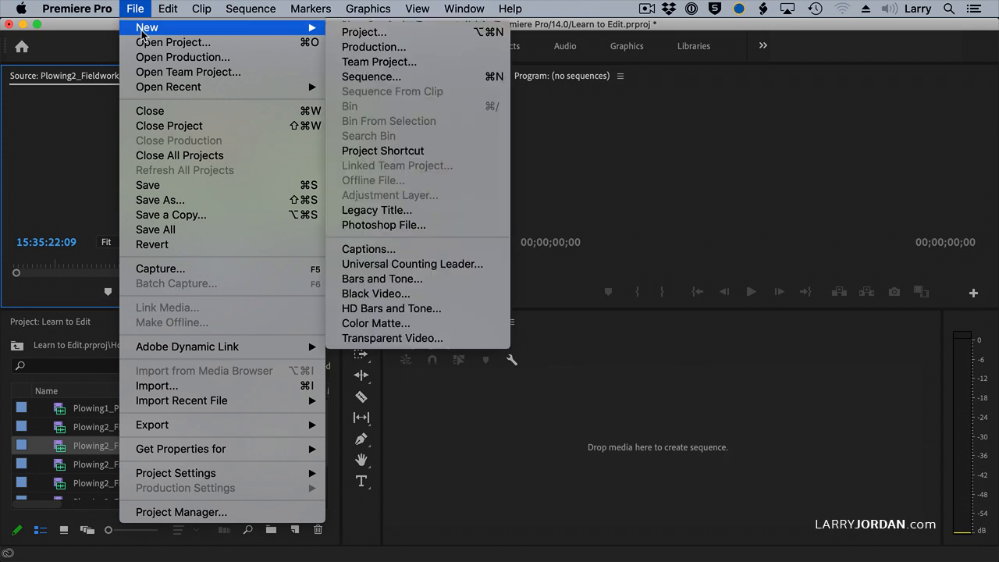
mouse_move(500, 258)
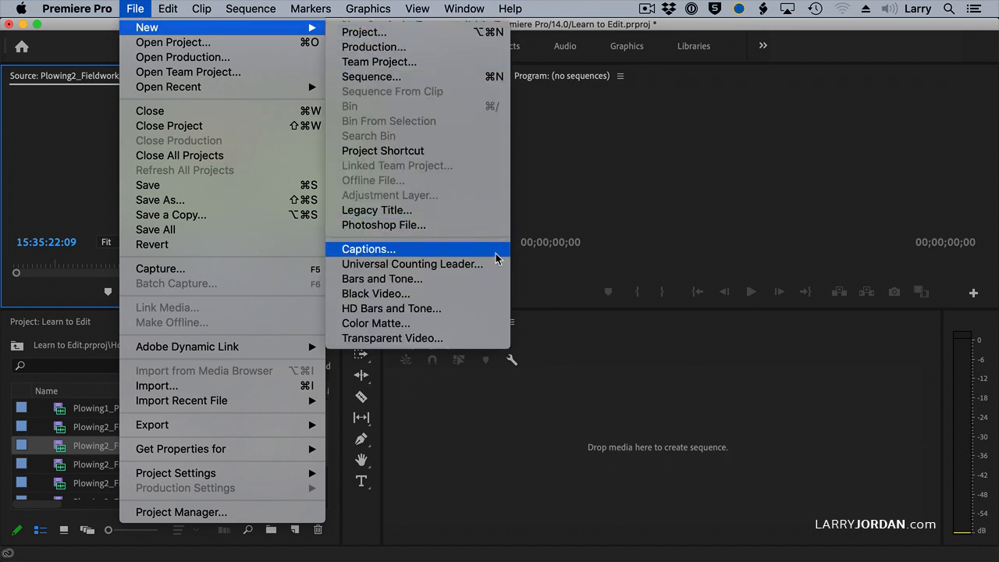
mouse_move(412, 264)
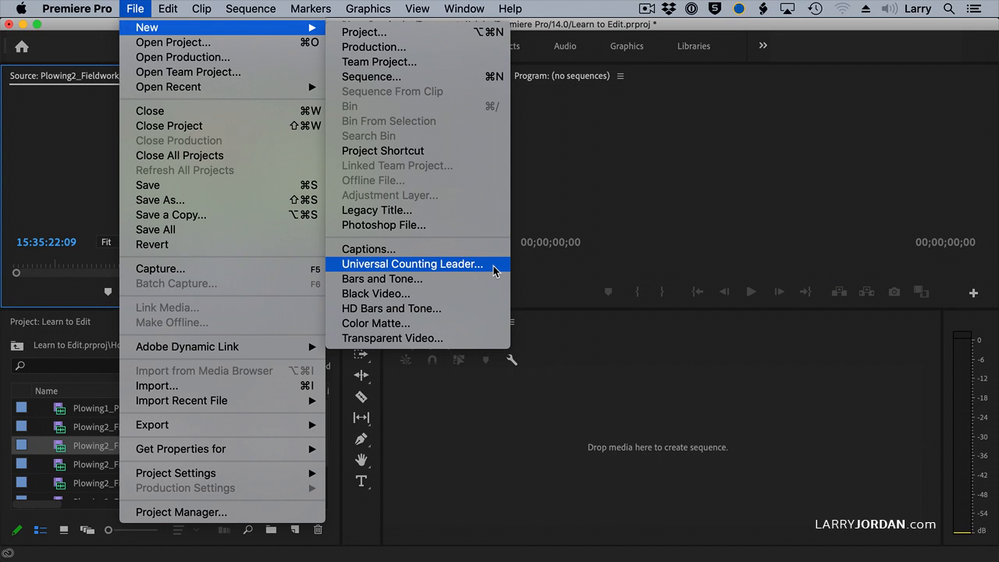
mouse_move(381, 278)
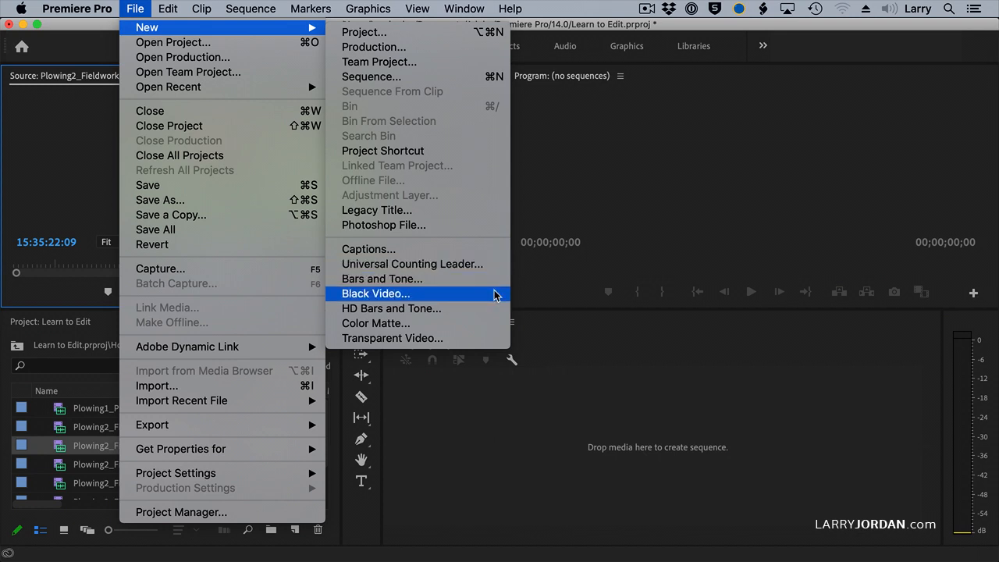
mouse_move(492, 309)
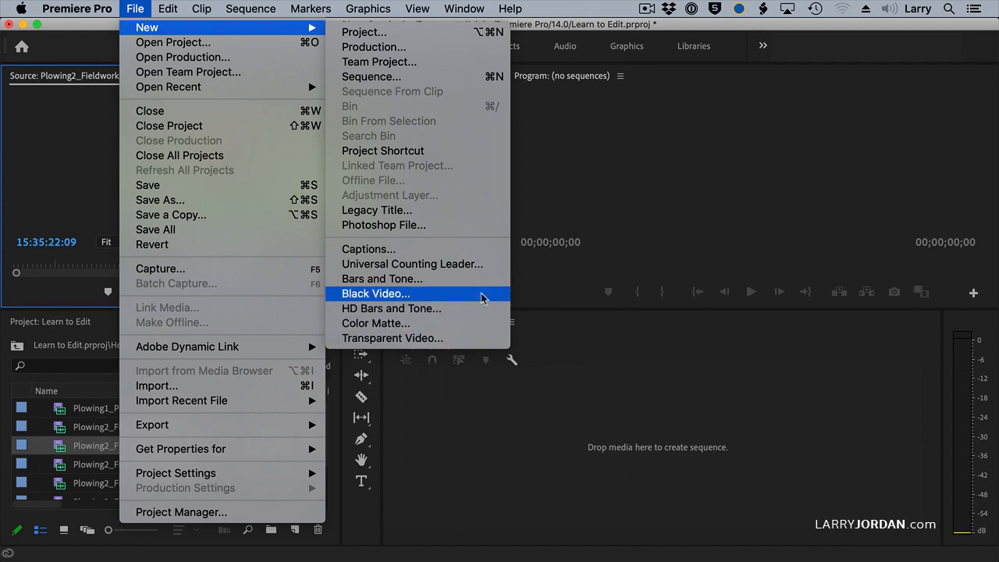
mouse_move(481, 259)
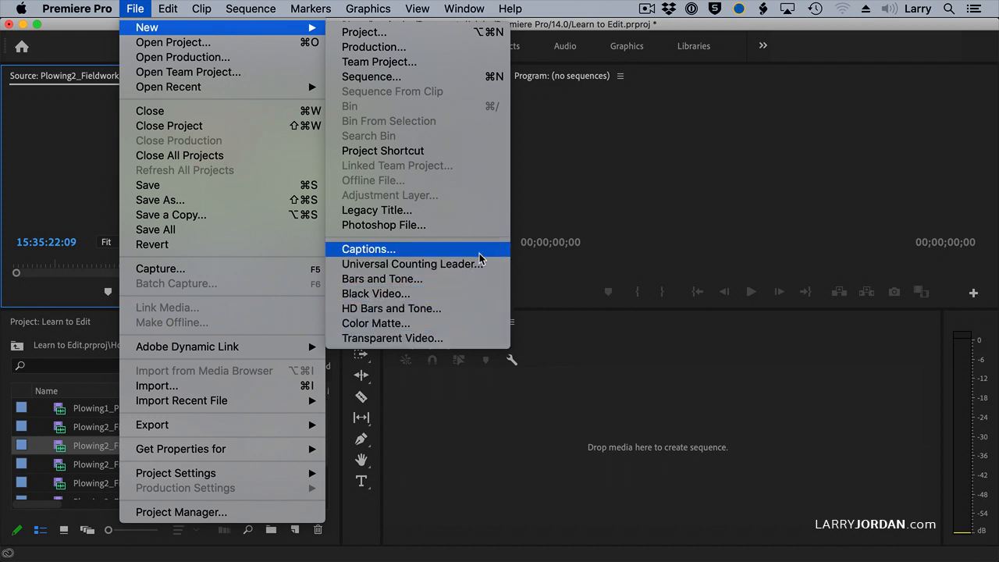
mouse_move(471, 353)
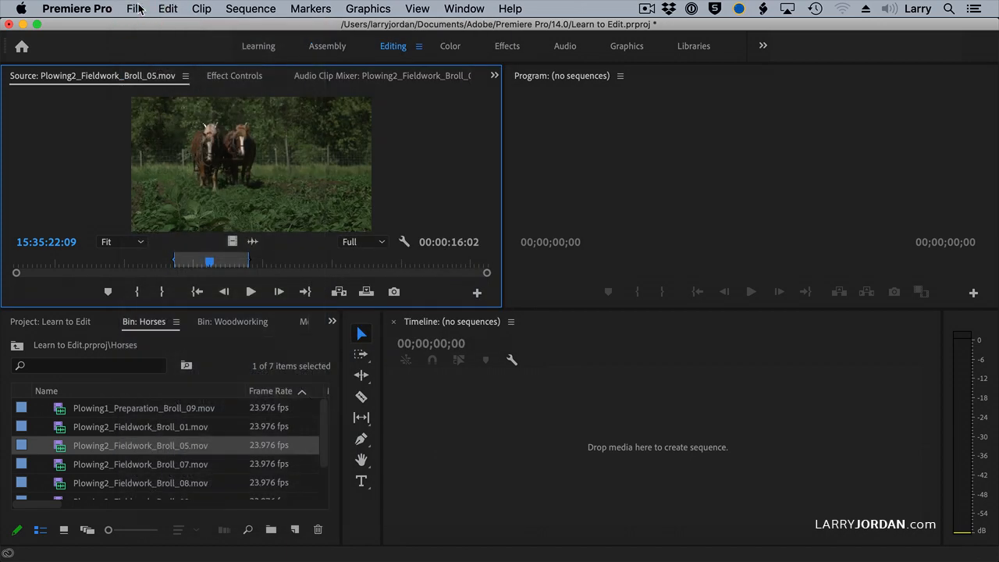
mouse_move(139, 9)
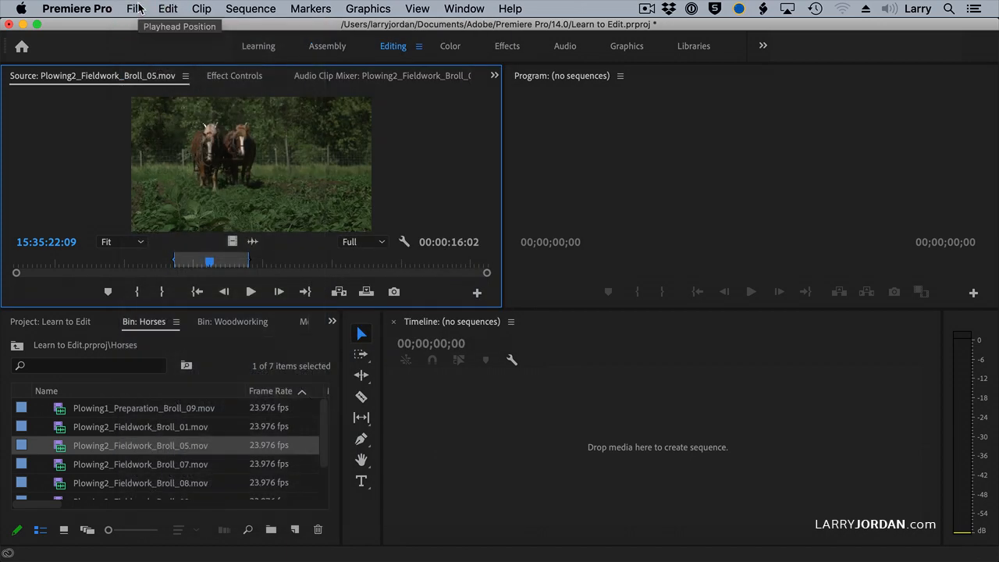